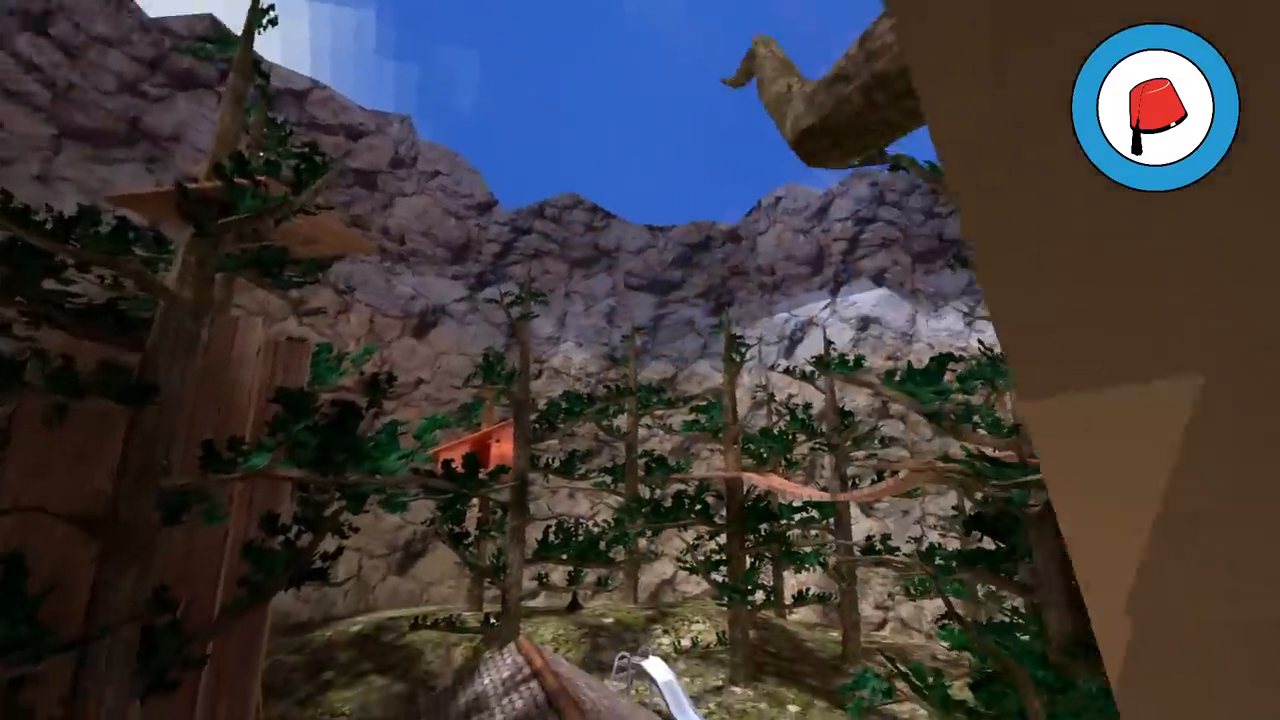
pyautogui.moveTo(640, 360)
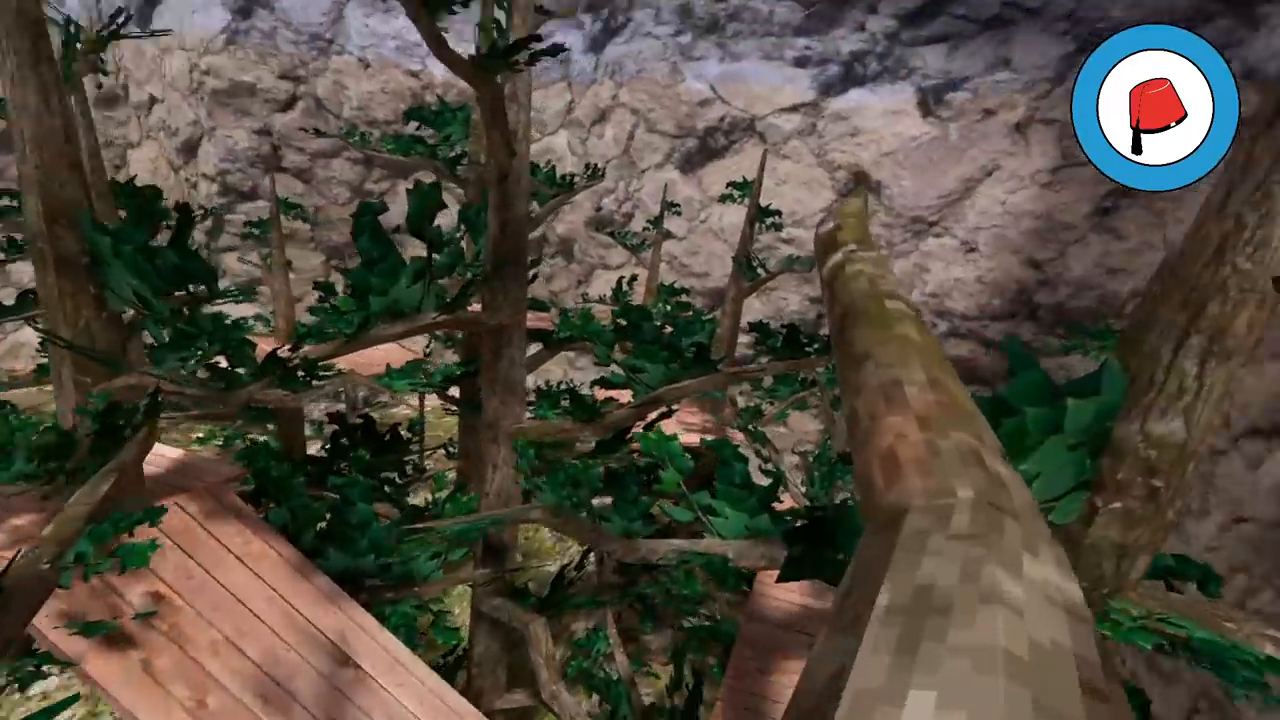
pyautogui.moveTo(640, 360)
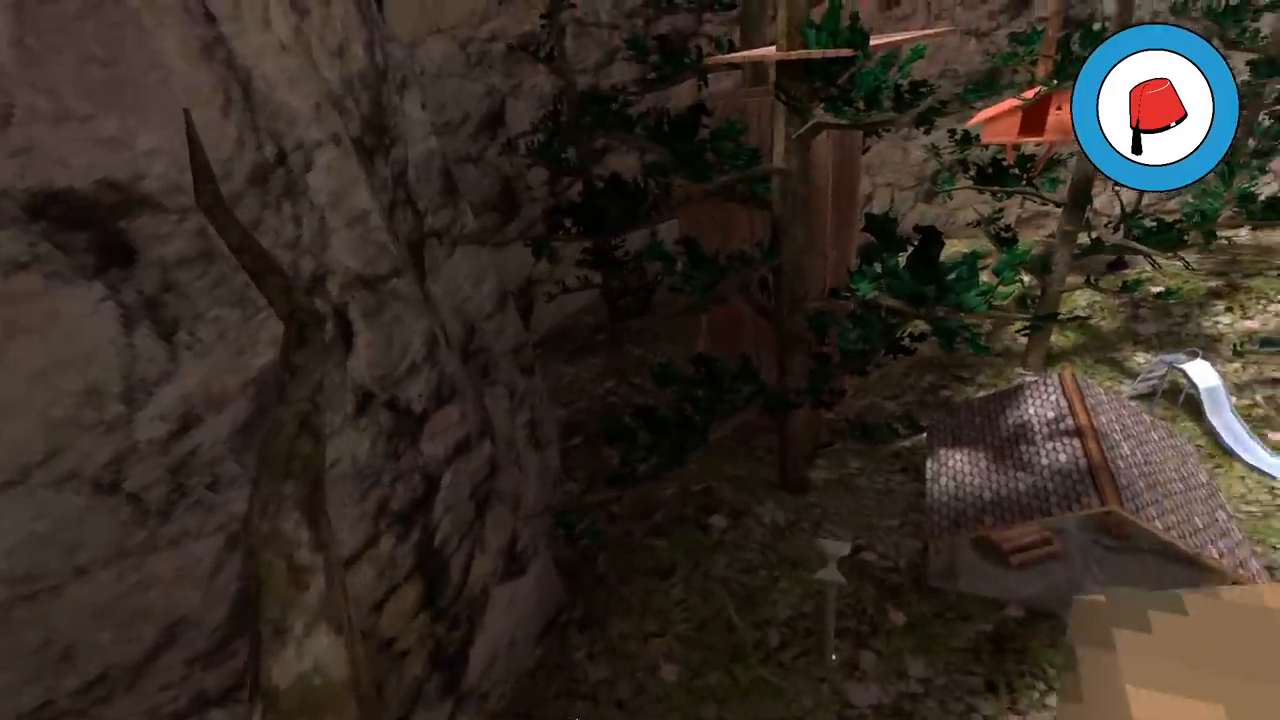
pyautogui.moveTo(640, 360)
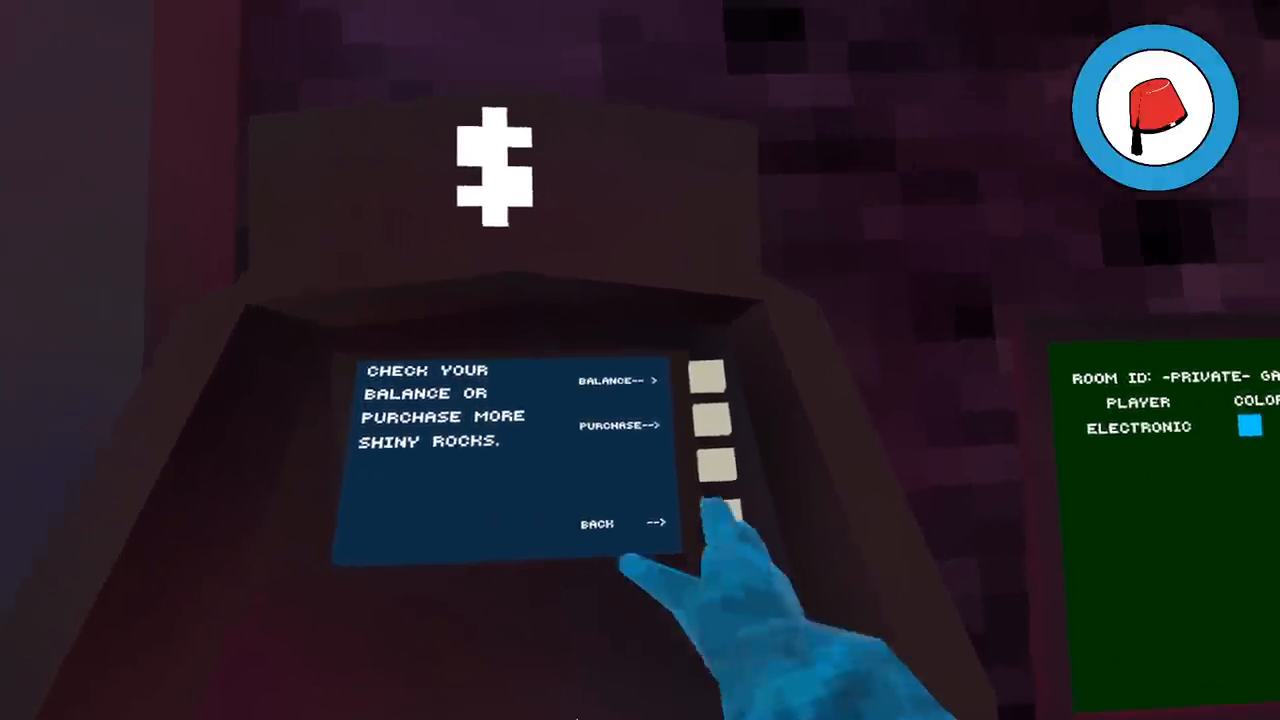
pyautogui.click(710, 380)
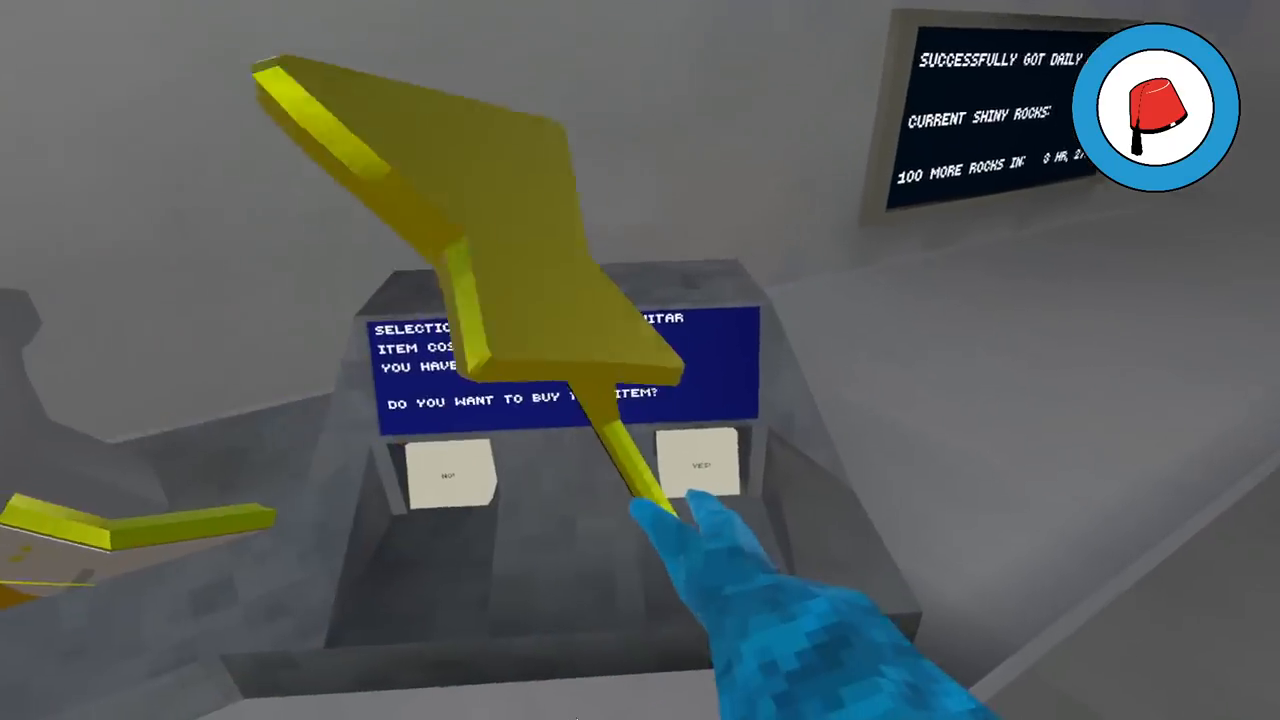
pyautogui.click(701, 465)
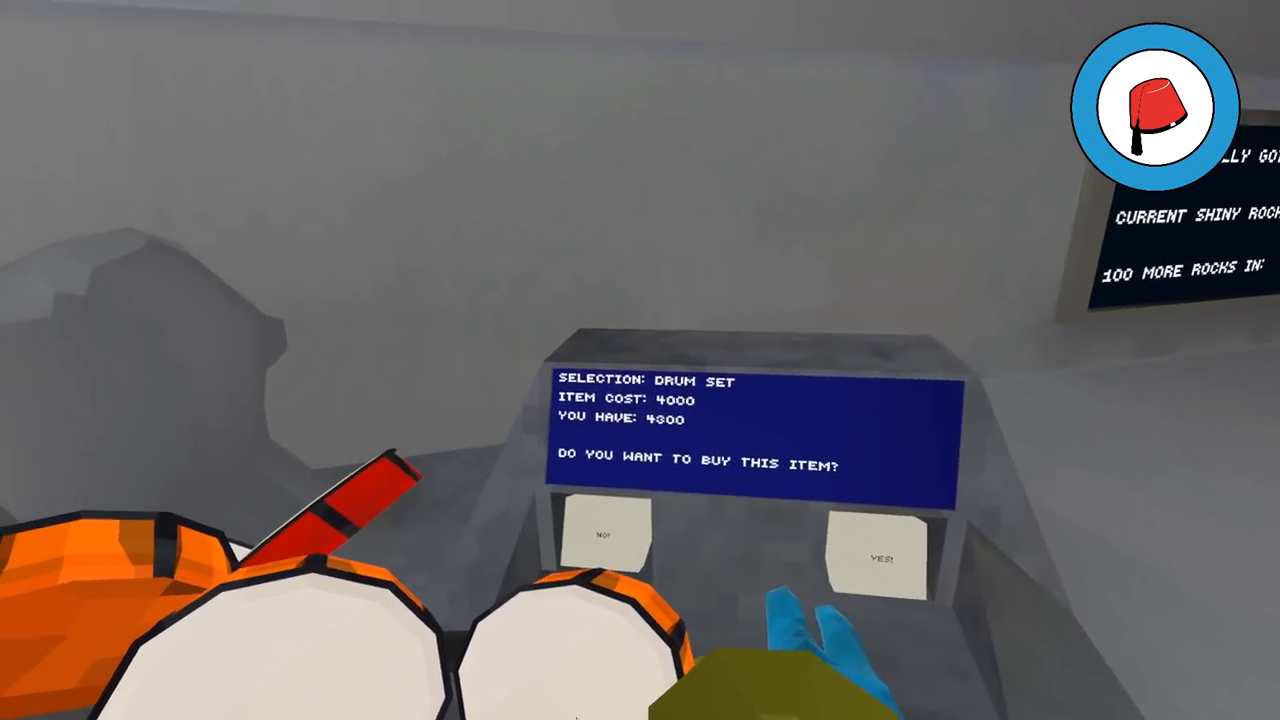
pyautogui.click(878, 557)
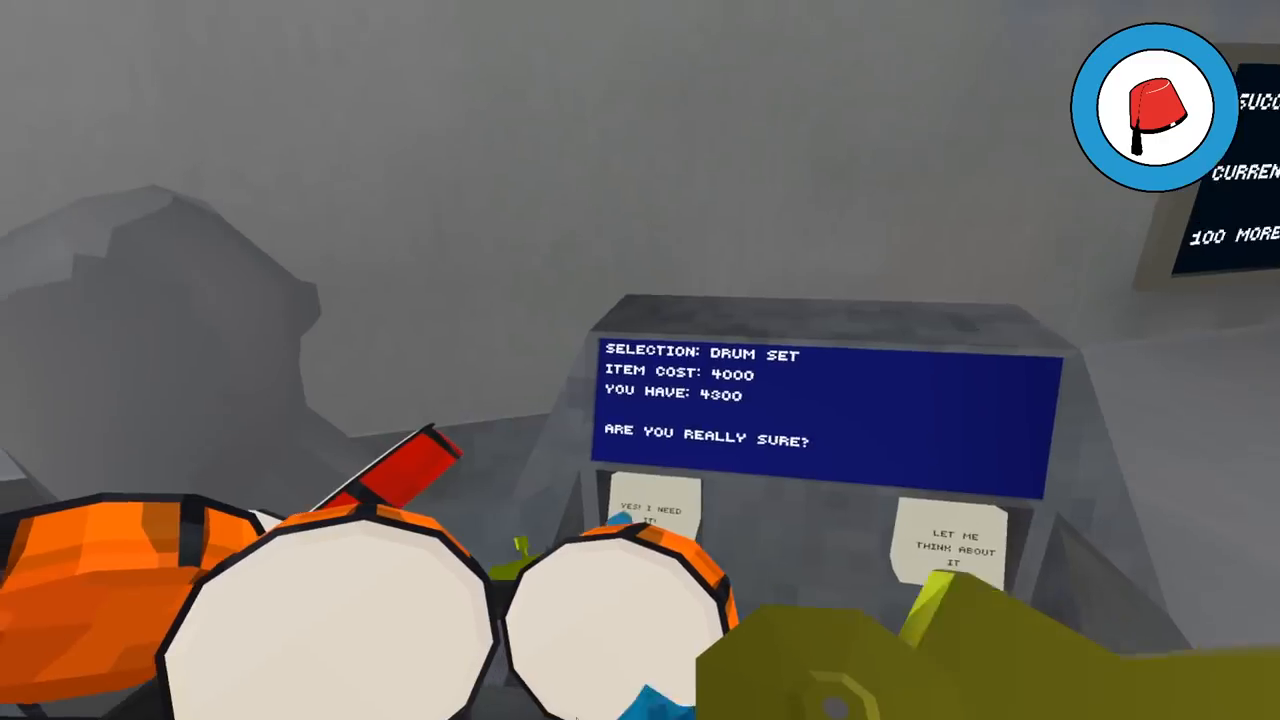